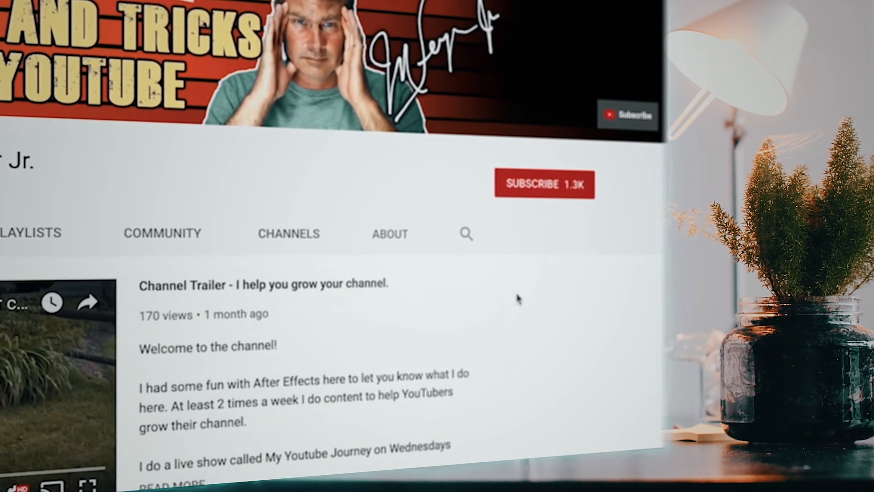
# - Subscribe to the YouTube channel and turn on notifications for all new videos
pyautogui.click(543, 183)
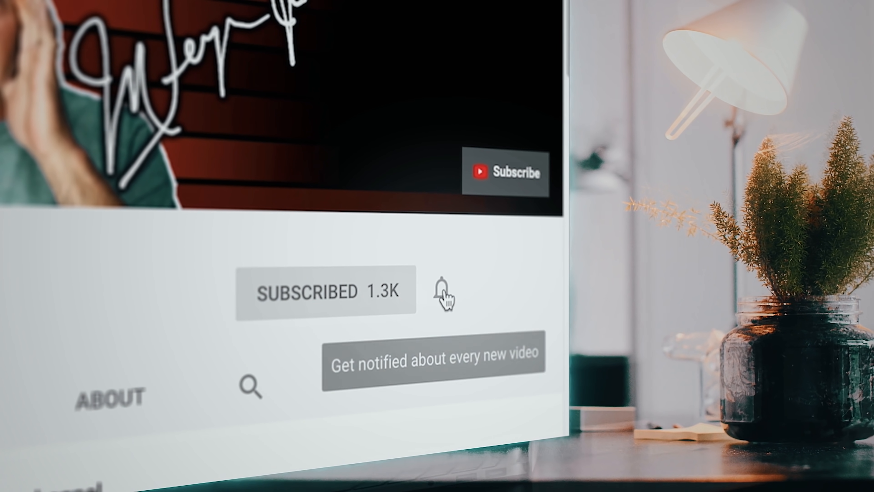
pyautogui.click(444, 293)
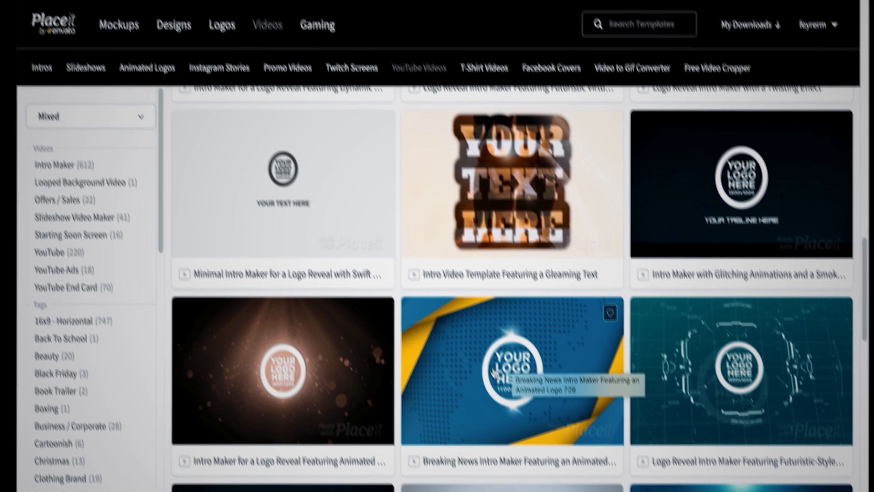
# - Customize a Placeit intro template, uploading the channel logo and resizing it in the crop area
pyautogui.click(511, 369)
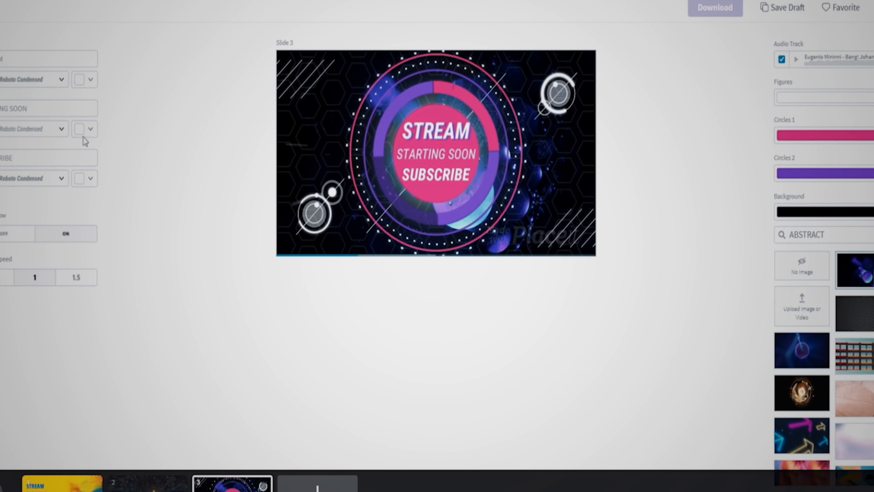
pyautogui.click(152, 483)
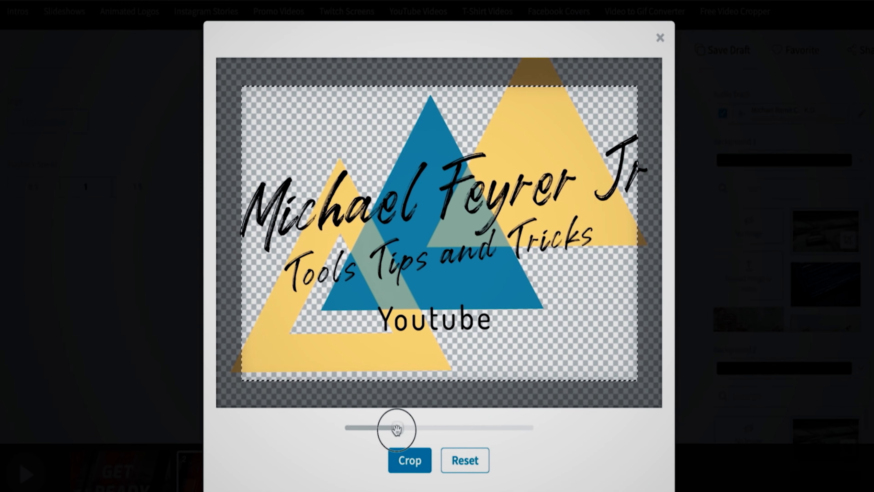
pyautogui.moveTo(395, 428); pyautogui.dragTo(388, 428)
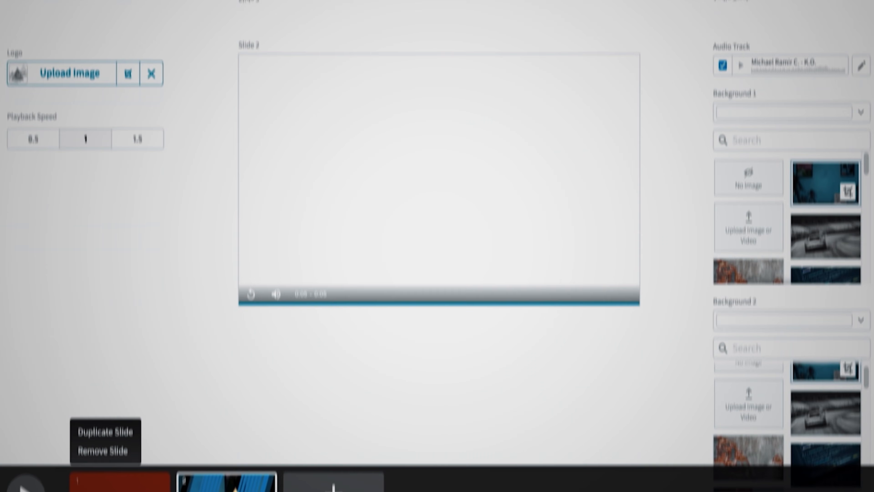
pyautogui.click(119, 477)
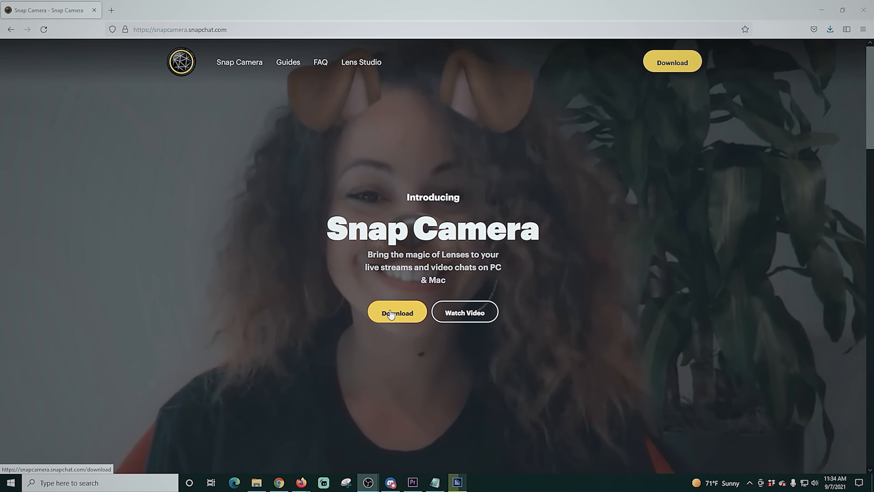
# - Go to the Snap Camera download page and review the hardware requirements
pyautogui.click(397, 313)
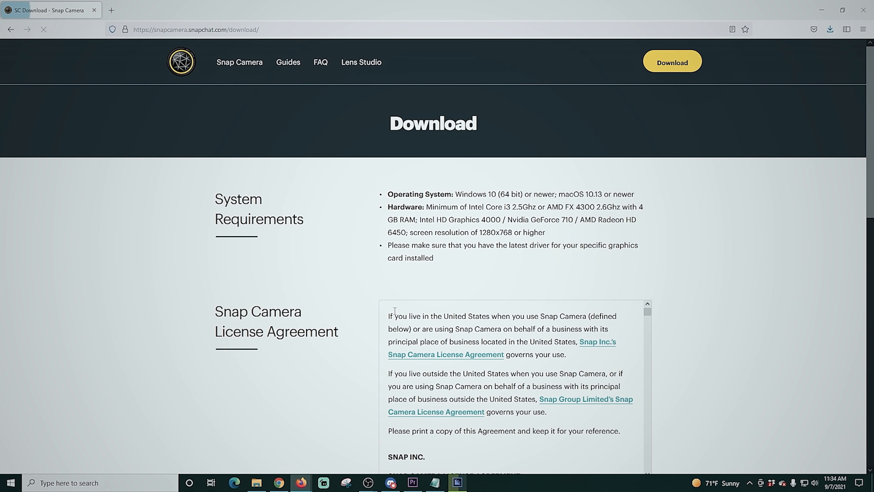
pyautogui.moveTo(456, 194); pyautogui.dragTo(633, 194)
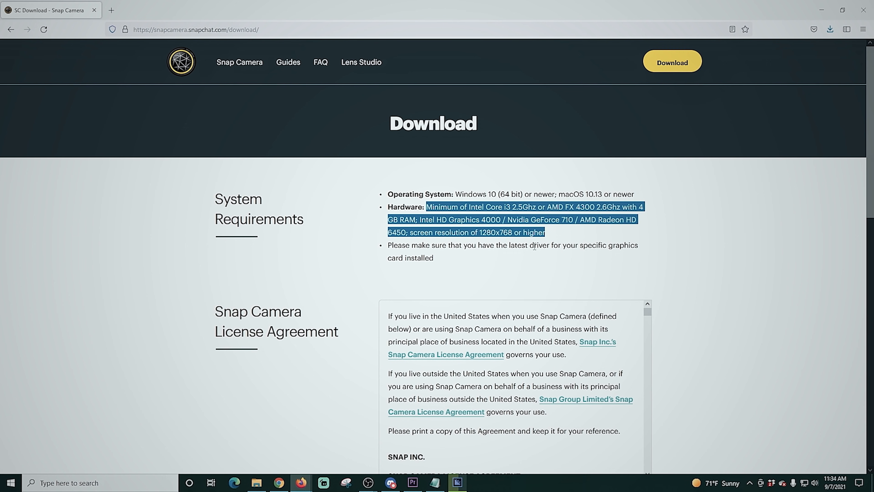
pyautogui.scroll(-3)
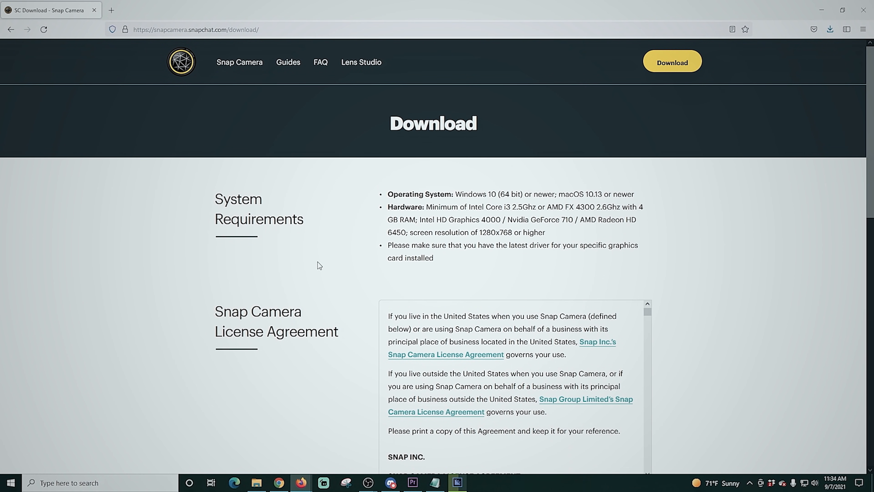
pyautogui.scroll(-3)
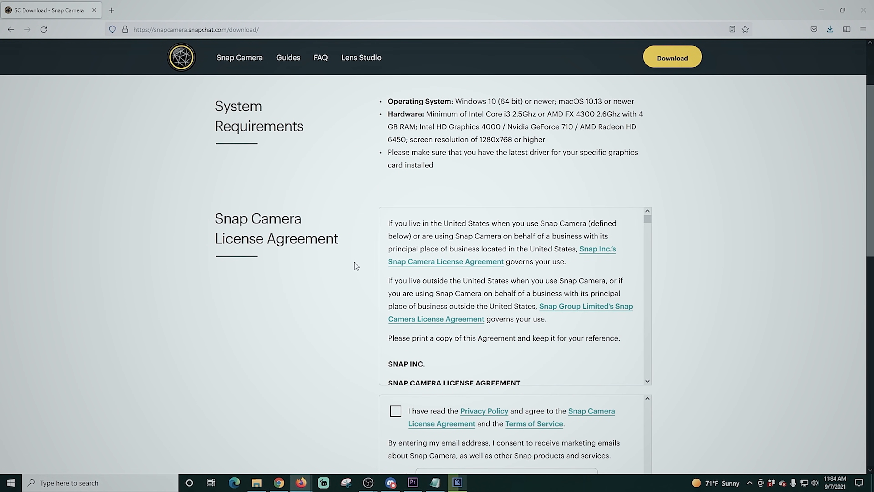
# - Accept the privacy policy and license, then download Snap Camera for PC
pyautogui.click(396, 411)
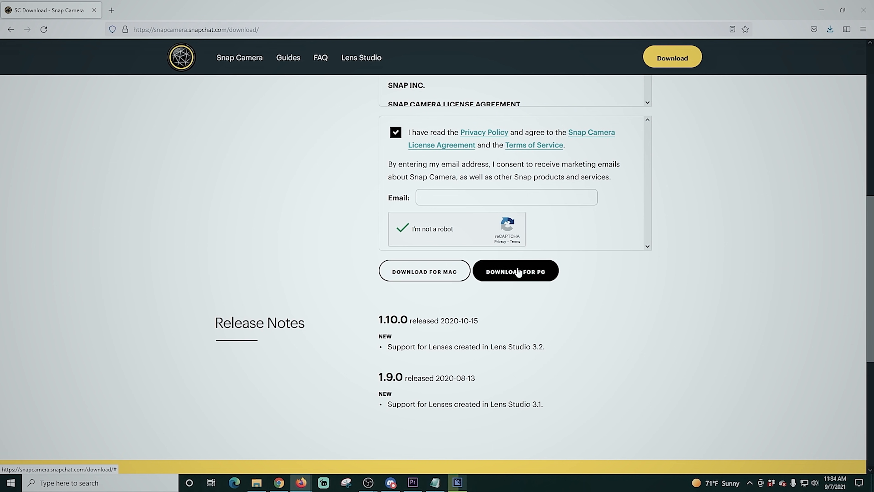
pyautogui.click(515, 271)
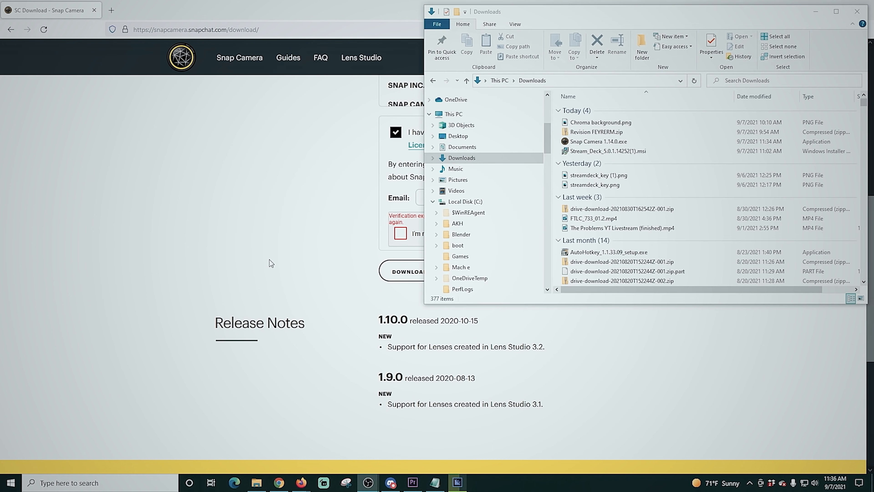
# - Install Snap Camera 1.14.0 from Downloads with a desktop shortcut and launch it
pyautogui.click(597, 141)
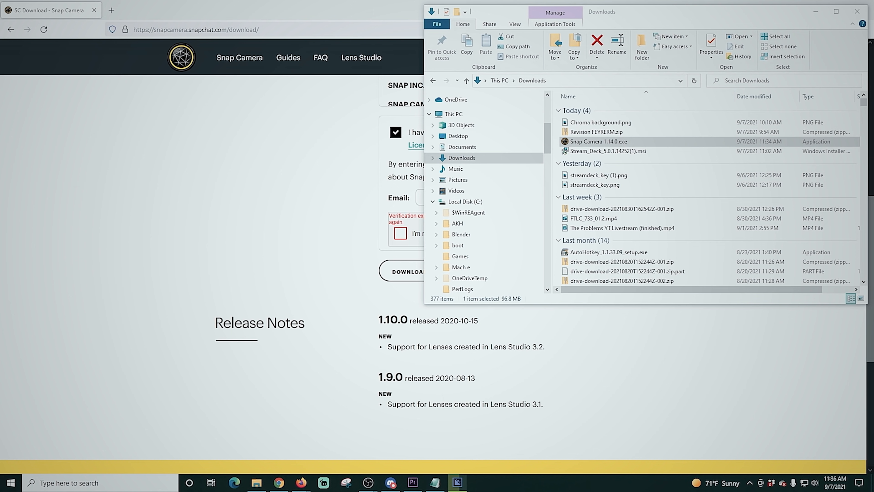
pyautogui.click(489, 314)
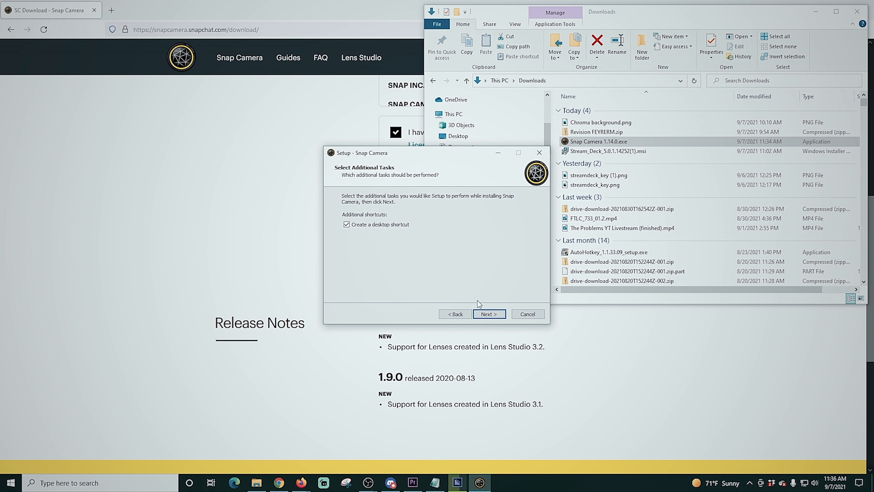
pyautogui.click(488, 314)
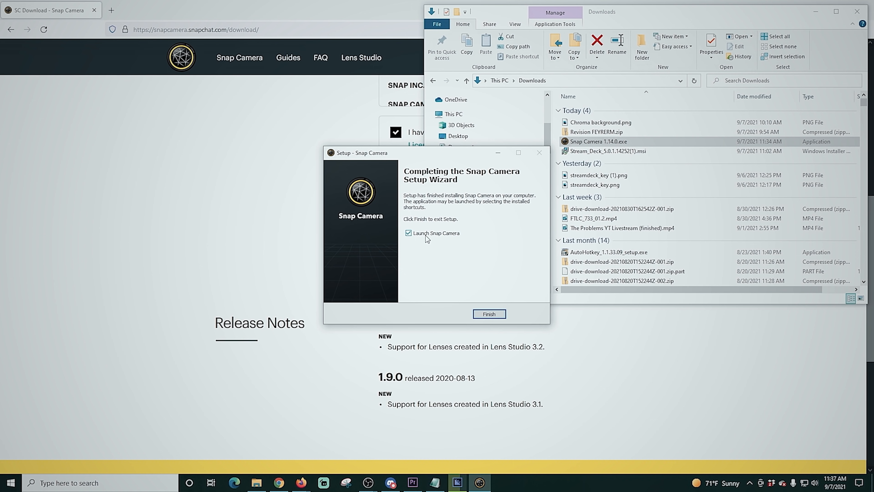
pyautogui.click(489, 314)
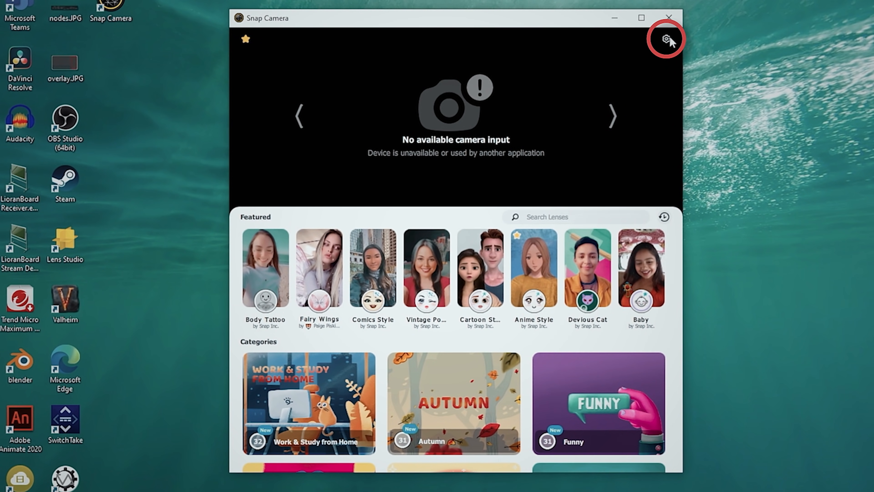
# - Set Snap Camera to use Cam Link at 1920x1080 60 FPS and review the remaining settings and hotkeys
pyautogui.click(664, 39)
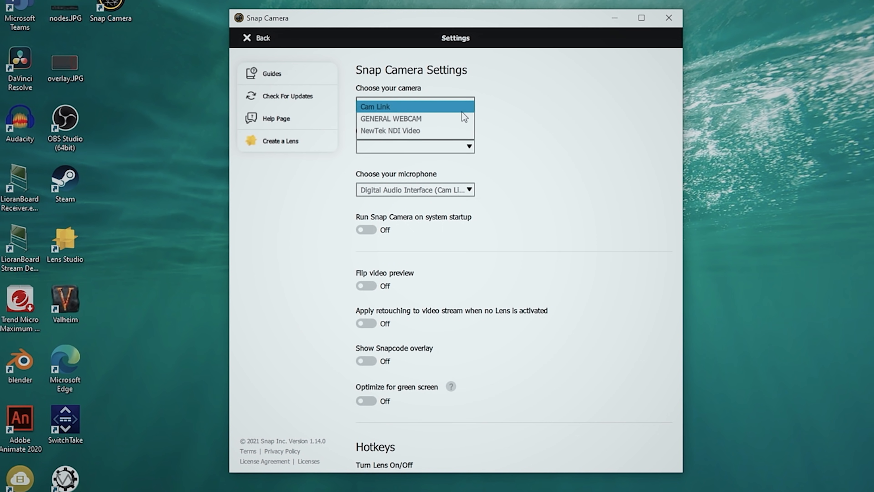
pyautogui.click(374, 106)
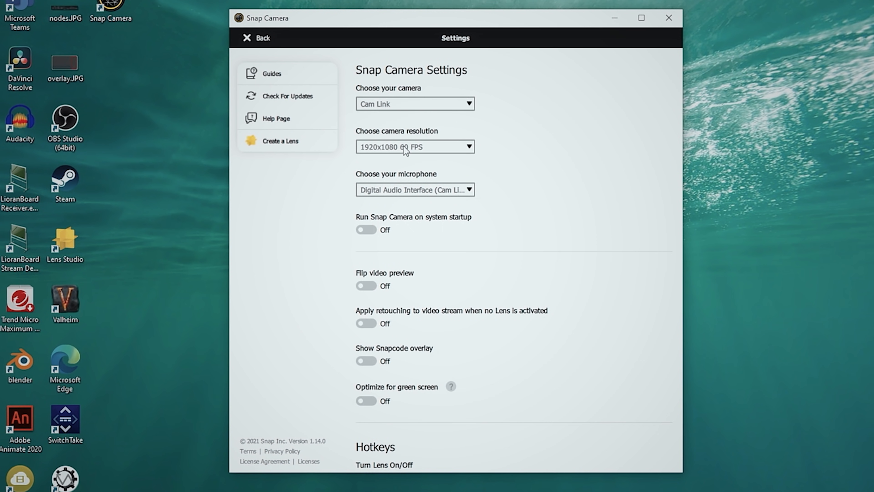
pyautogui.moveTo(455, 154)
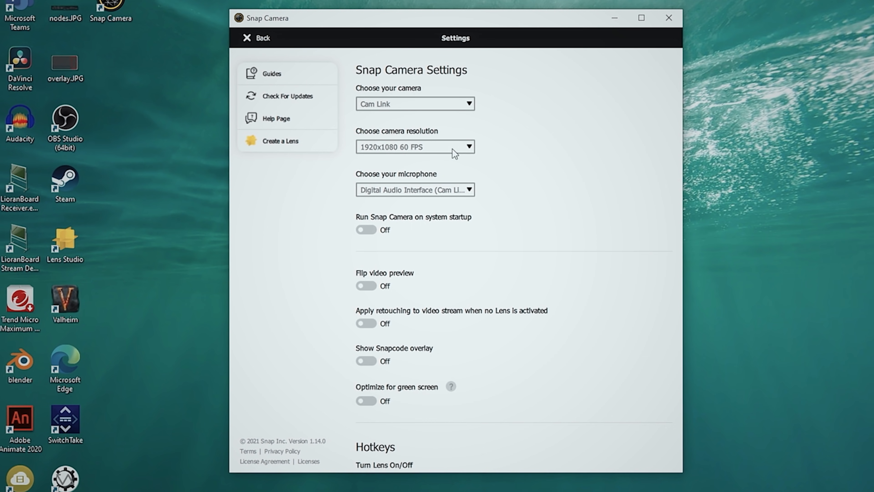
pyautogui.click(414, 190)
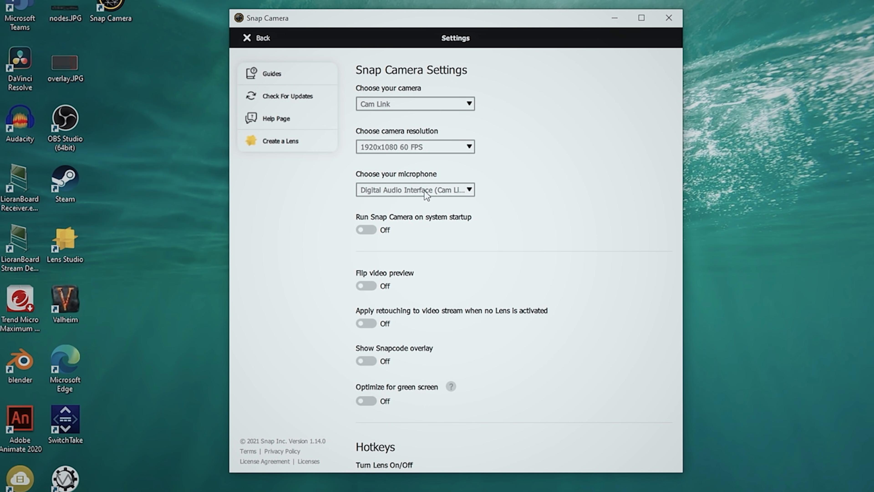
pyautogui.moveTo(439, 225)
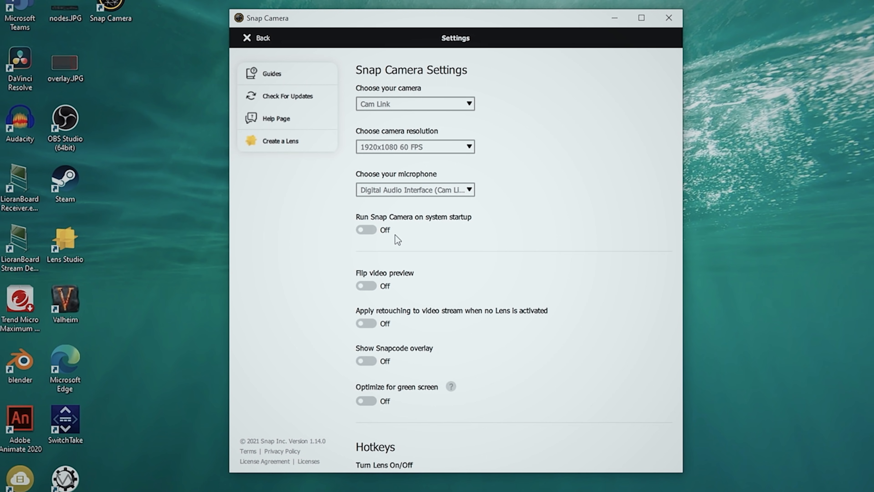
pyautogui.scroll(-3)
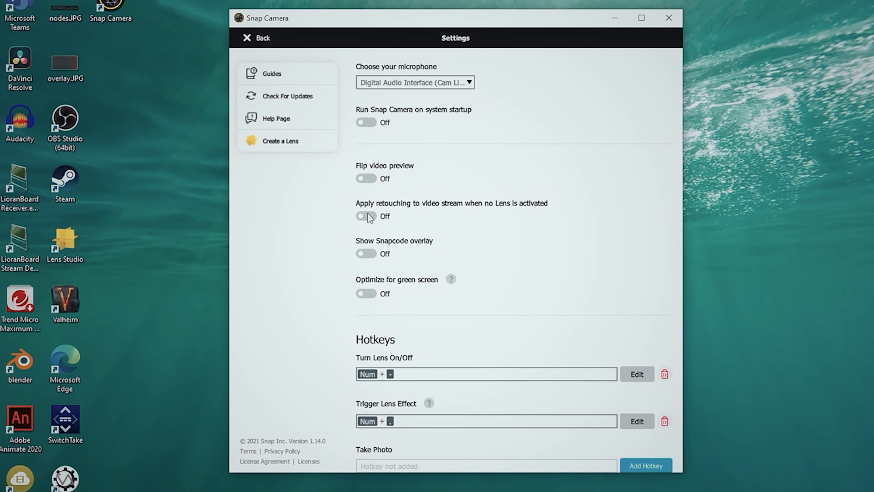
pyautogui.scroll(-3)
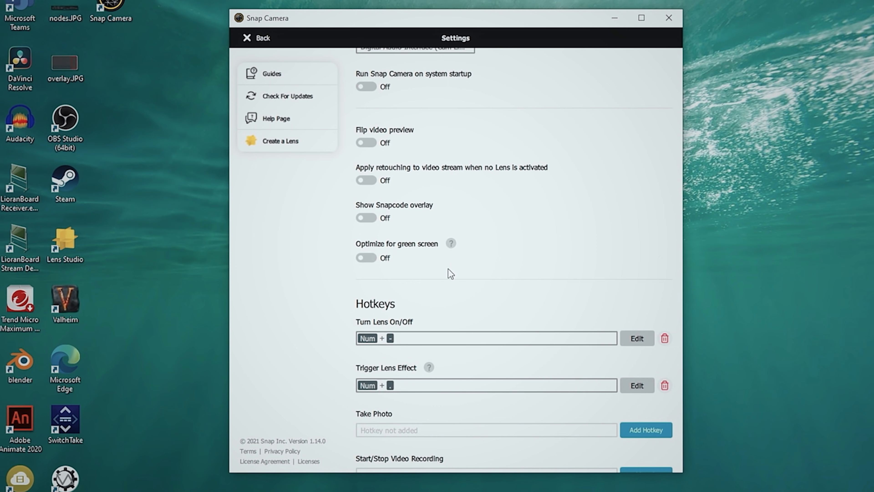
pyautogui.scroll(-3)
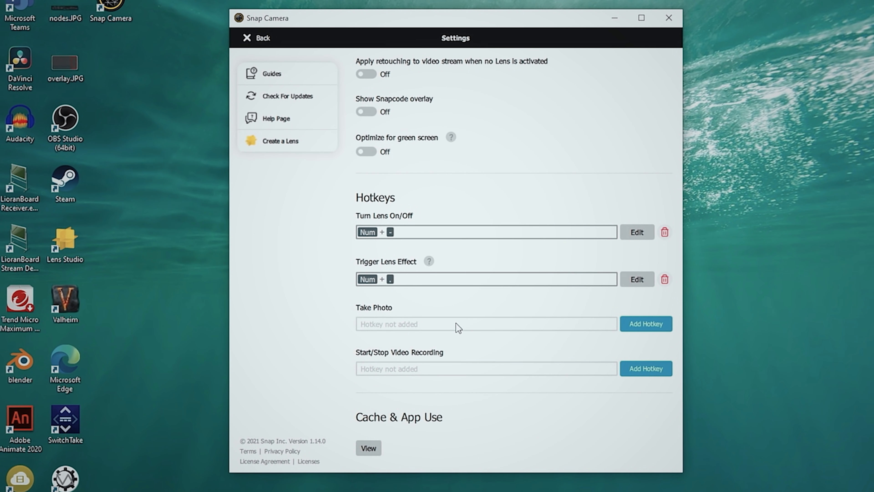
pyautogui.moveTo(454, 345)
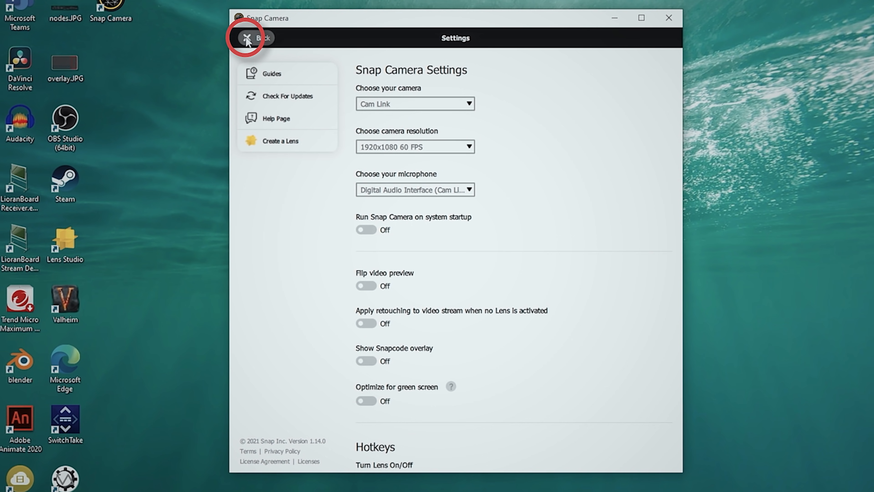
pyautogui.click(246, 38)
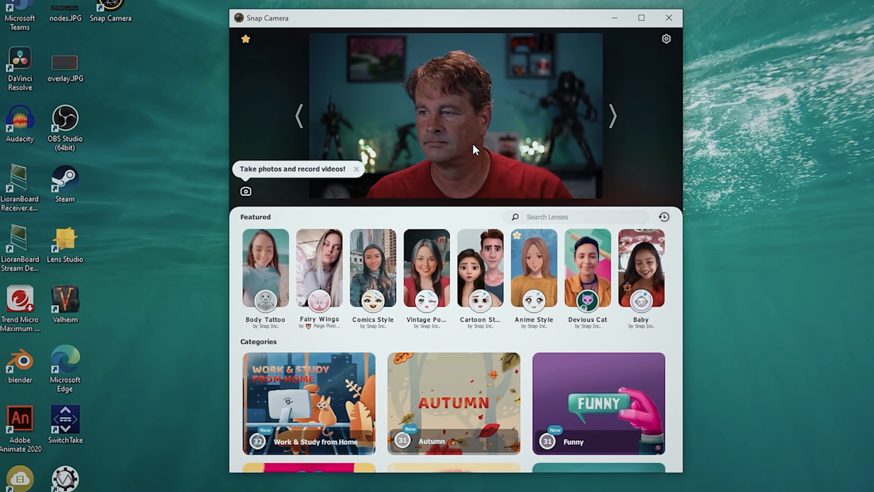
# - Search lenses for "green screen" and try the first two Green Screen lens results
pyautogui.write('g')
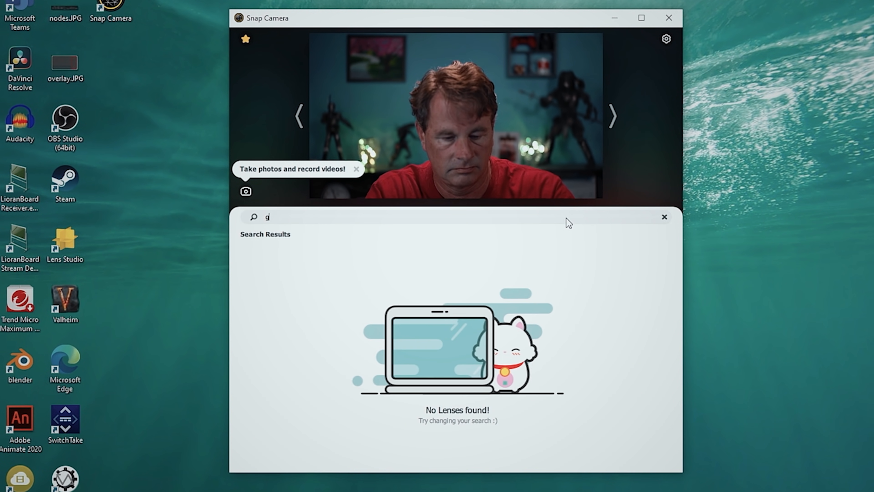
pyautogui.write('green screen')
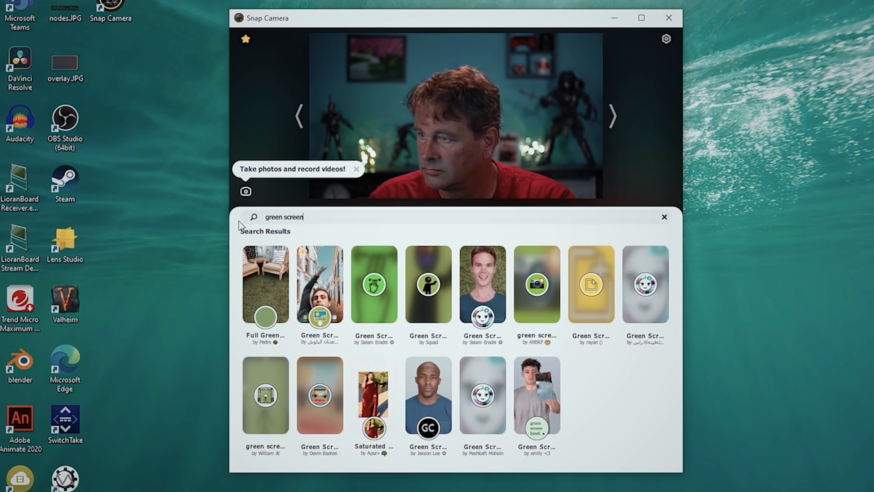
pyautogui.click(265, 284)
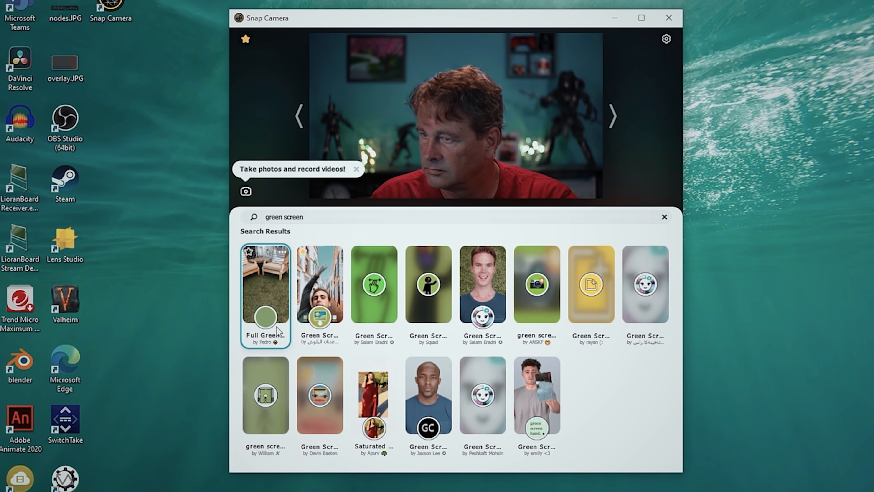
pyautogui.click(320, 284)
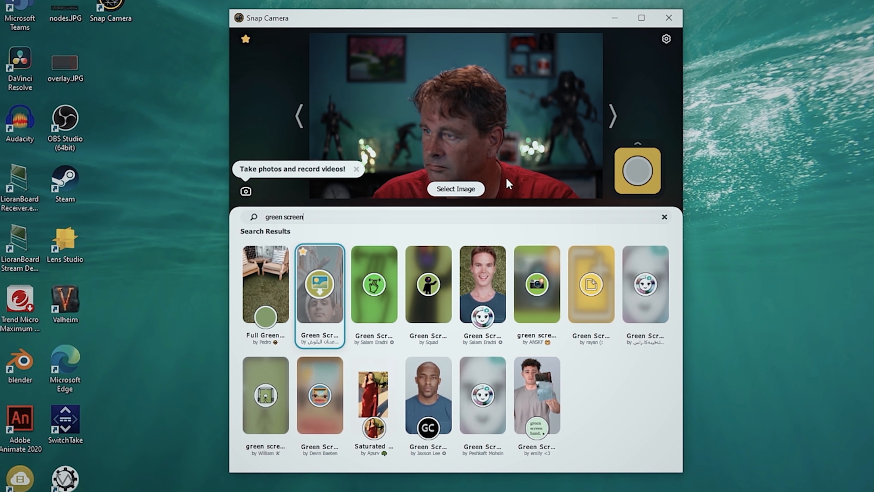
# - Load Chroma background.png as the lens background image, replacing the webcam backdrop with solid green
pyautogui.click(455, 189)
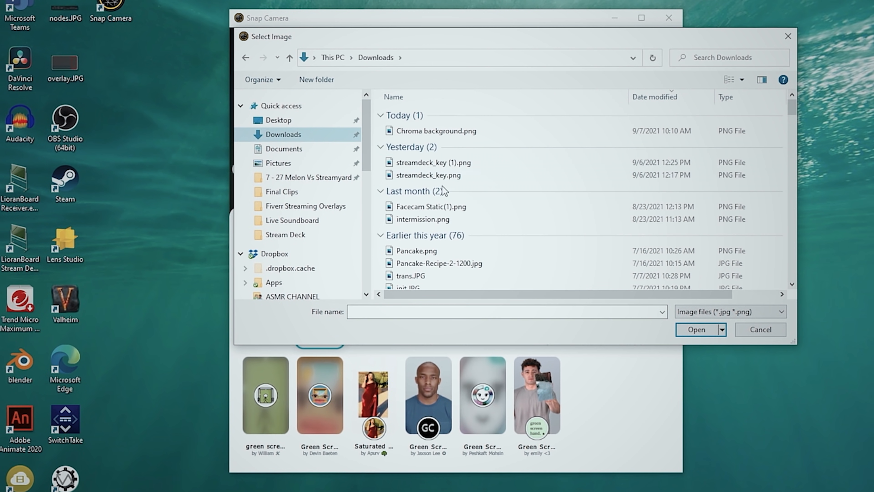
pyautogui.click(437, 131)
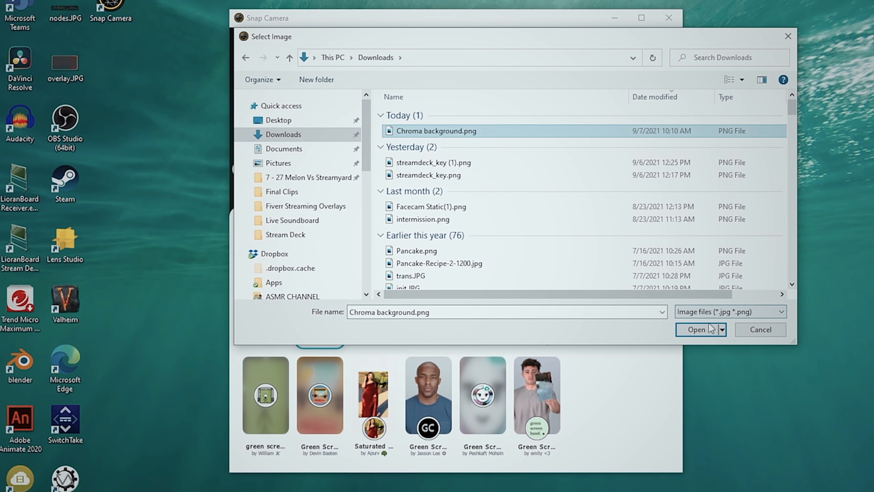
pyautogui.click(695, 329)
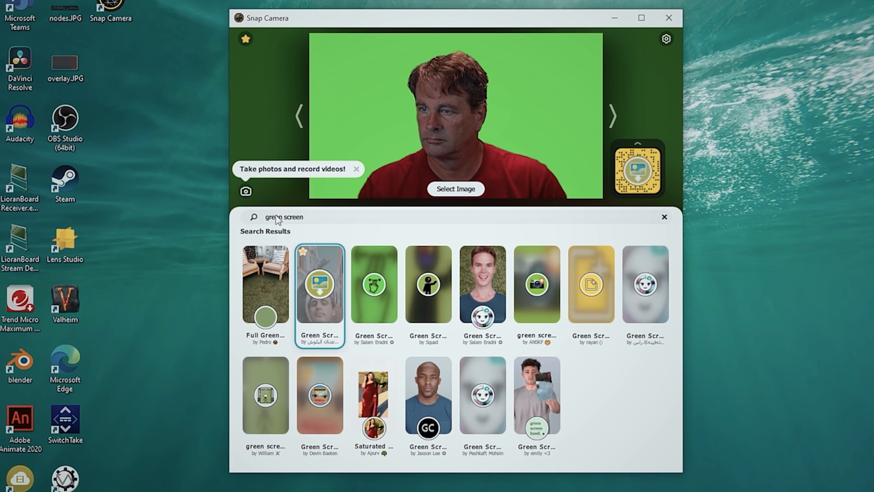
pyautogui.click(663, 217)
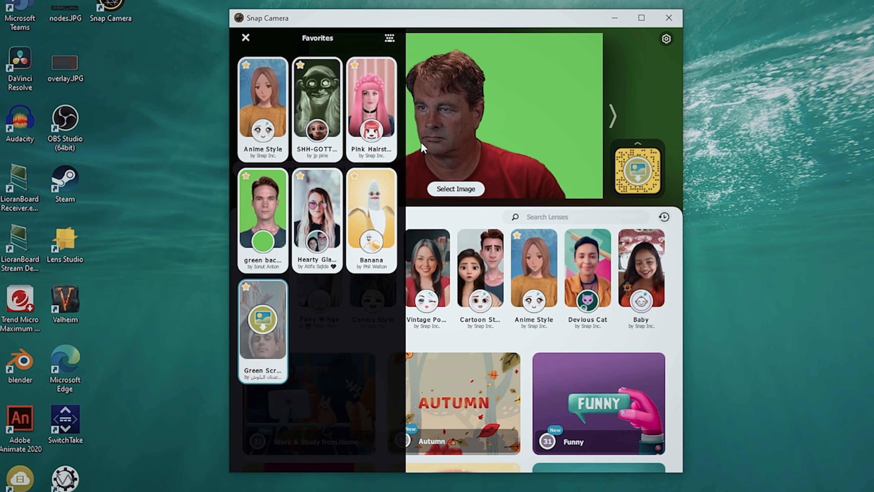
# - Test the green background lens from Favorites on the live preview
pyautogui.click(262, 210)
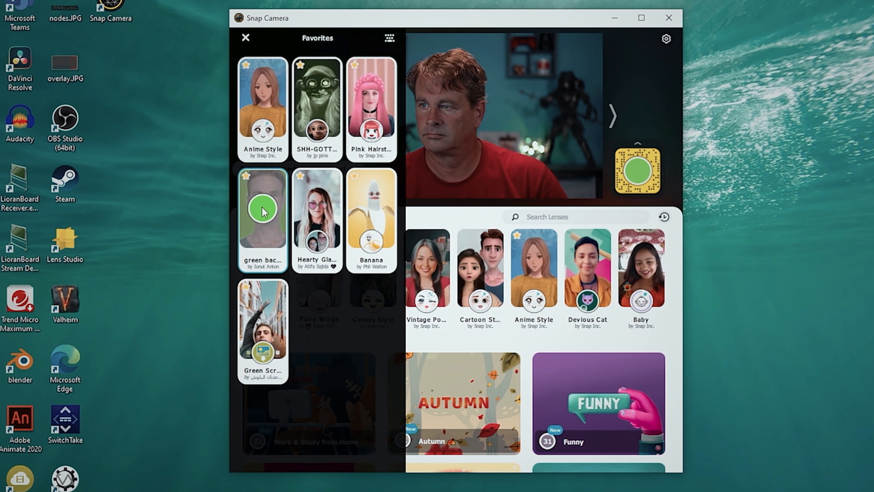
pyautogui.click(263, 211)
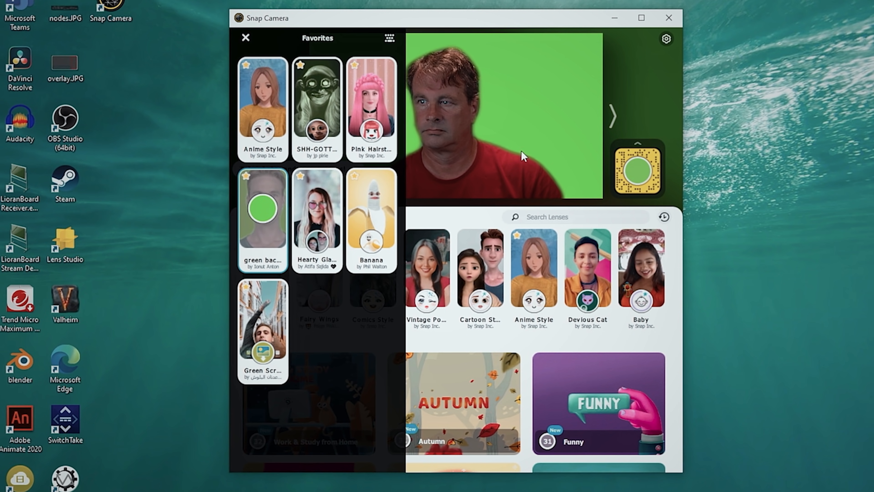
pyautogui.click(246, 38)
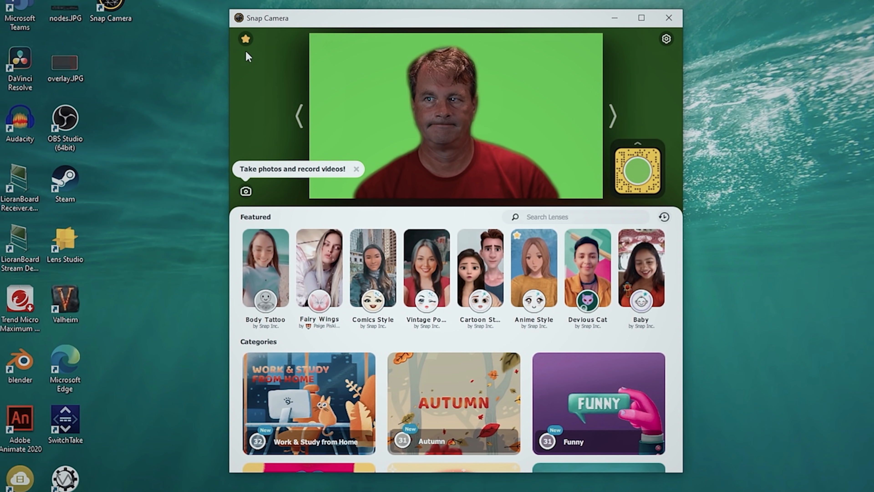
pyautogui.click(246, 39)
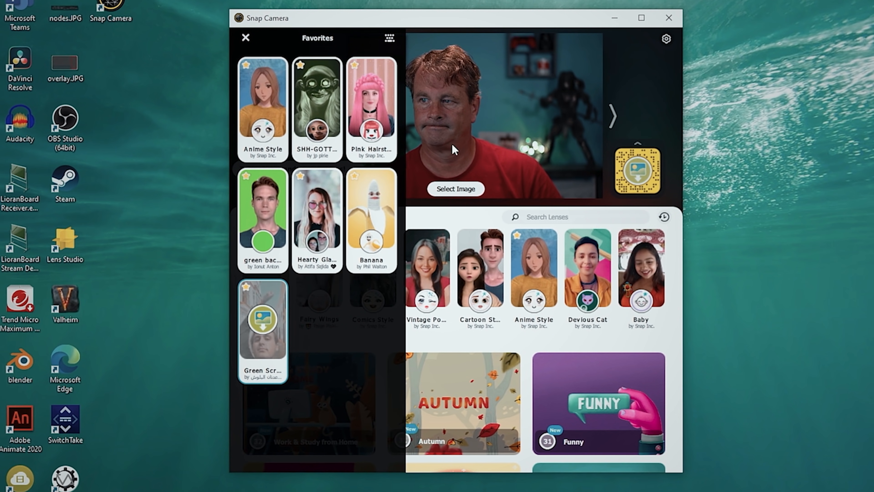
pyautogui.click(245, 38)
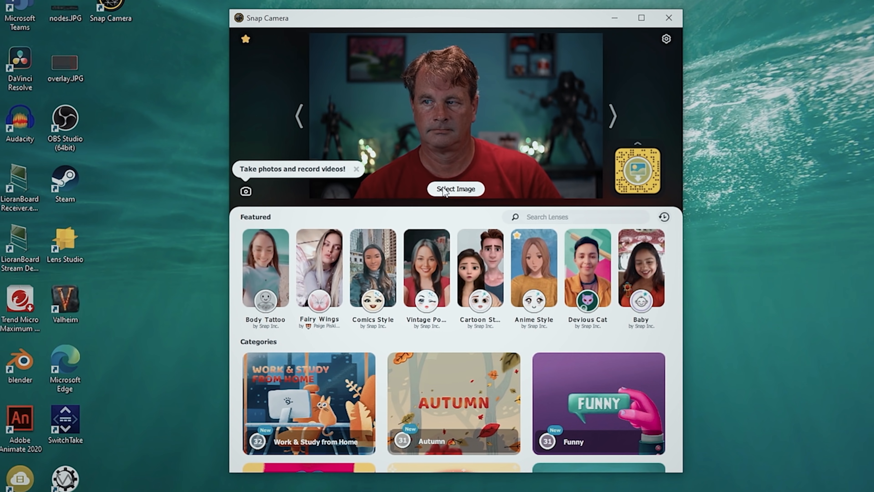
pyautogui.moveTo(667, 342)
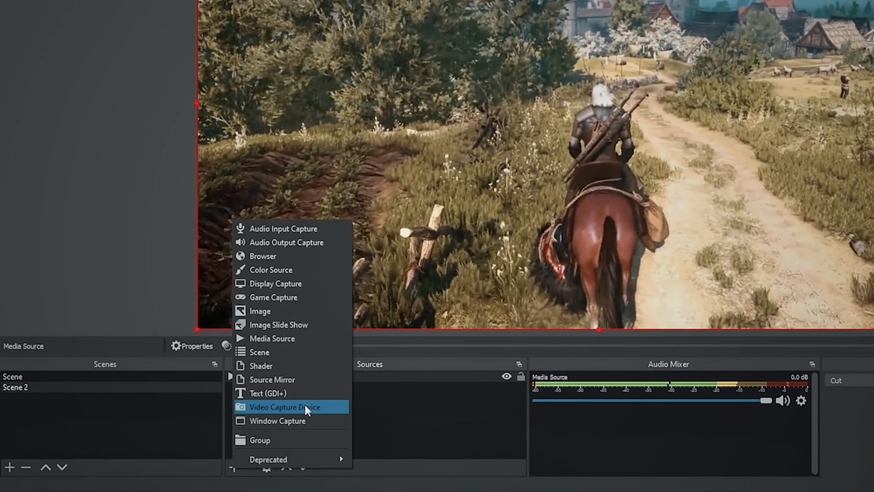
# - Add a new video capture source named Camera to the OBS scene
pyautogui.click(284, 406)
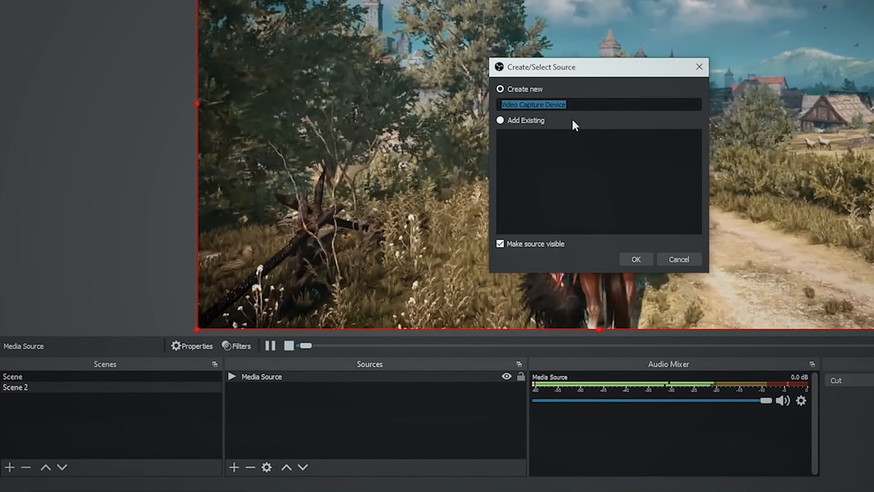
pyautogui.write('Camer')
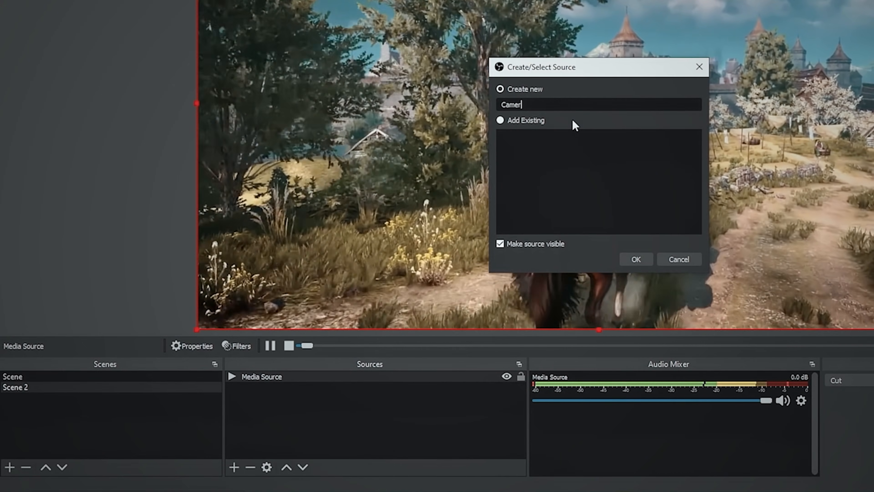
pyautogui.click(635, 258)
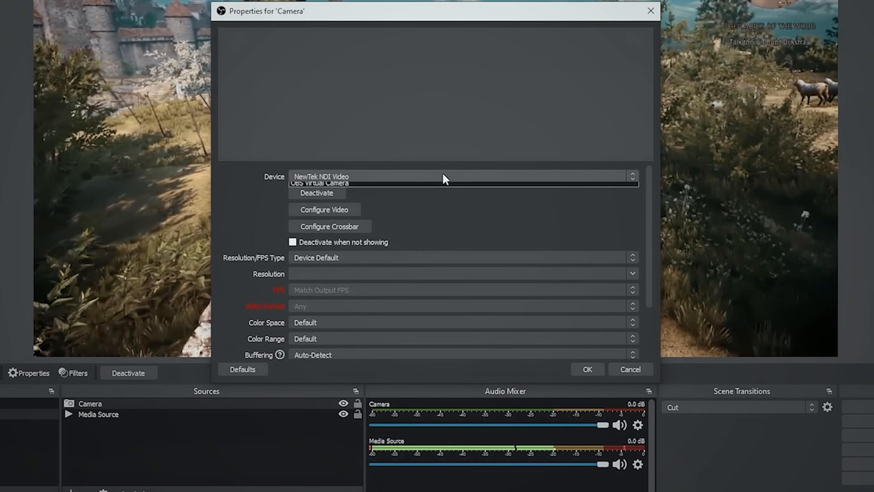
# - Point the Camera source at Snap Camera with a custom 1920x1080 resolution
pyautogui.click(460, 176)
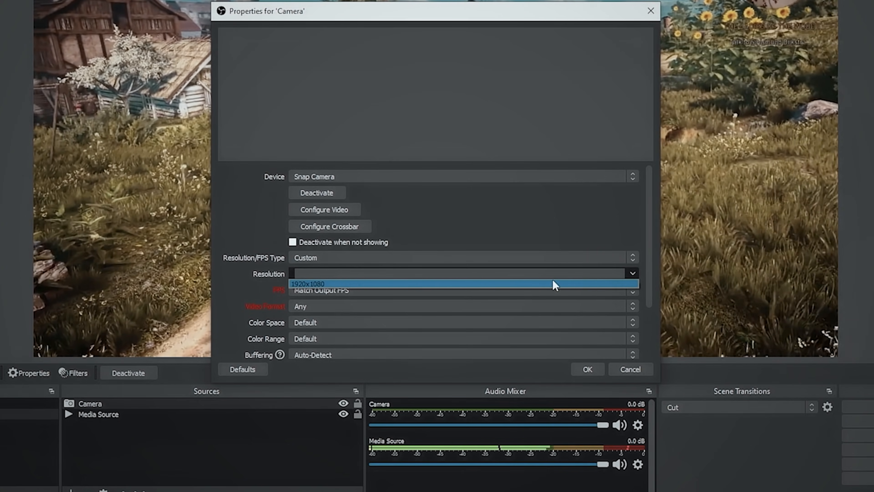
pyautogui.click(308, 284)
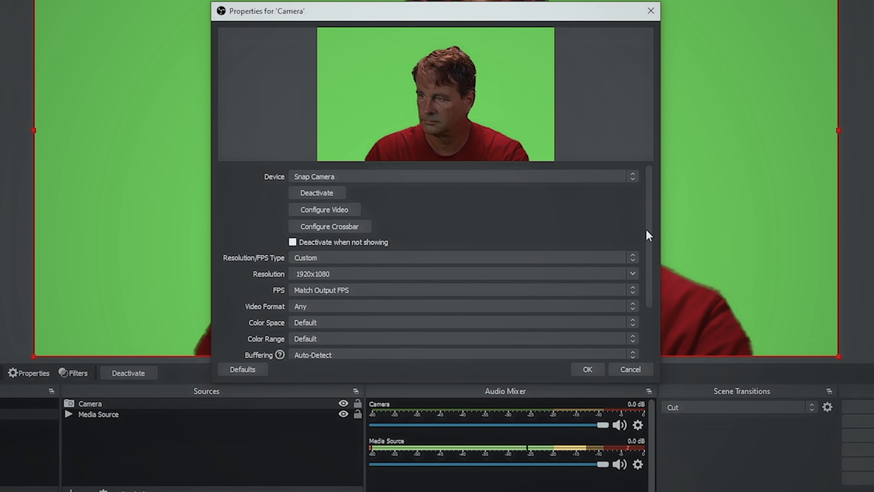
pyautogui.scroll(-3)
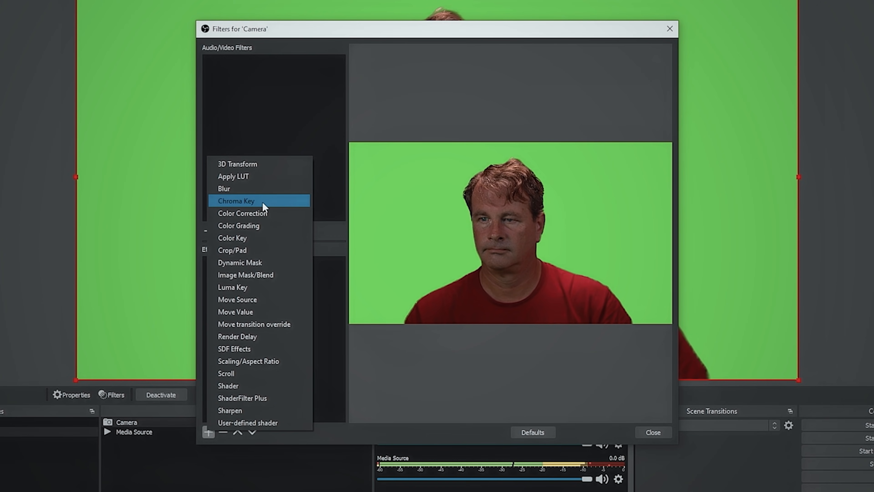
# - Add a Chroma Key filter to the Camera source and tune the key color spill reduction
pyautogui.click(236, 201)
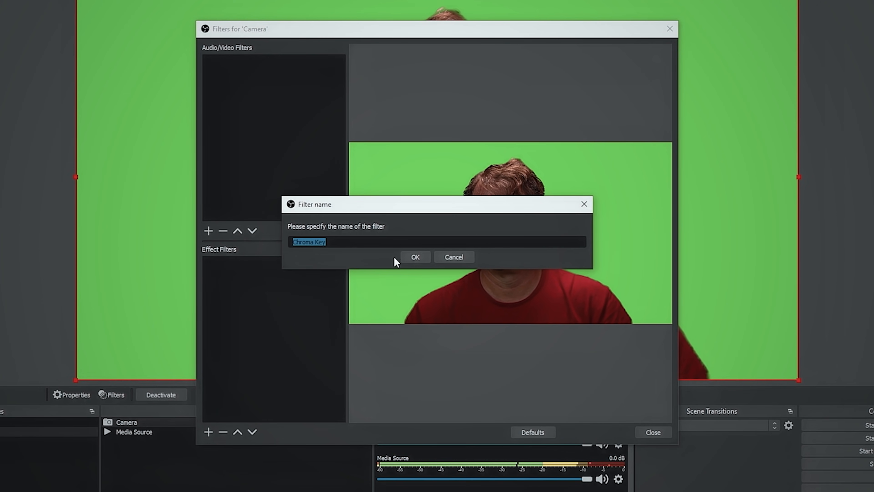
pyautogui.click(415, 257)
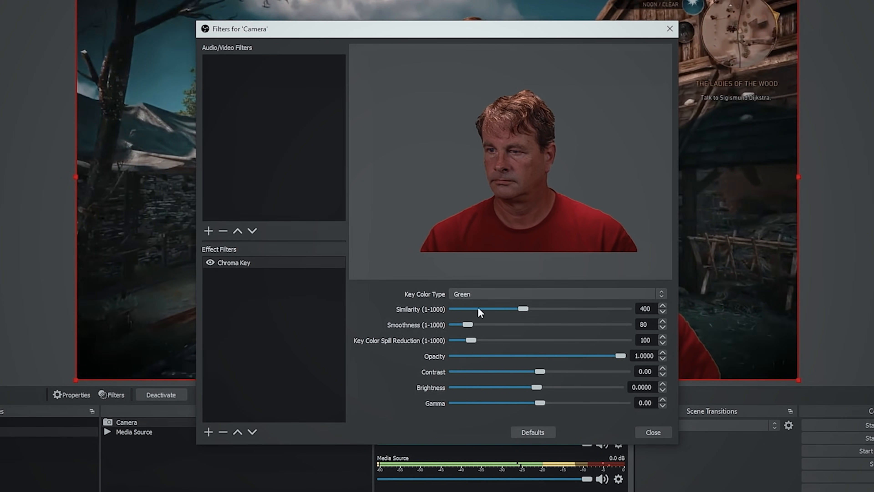
pyautogui.moveTo(466, 340); pyautogui.dragTo(482, 340)
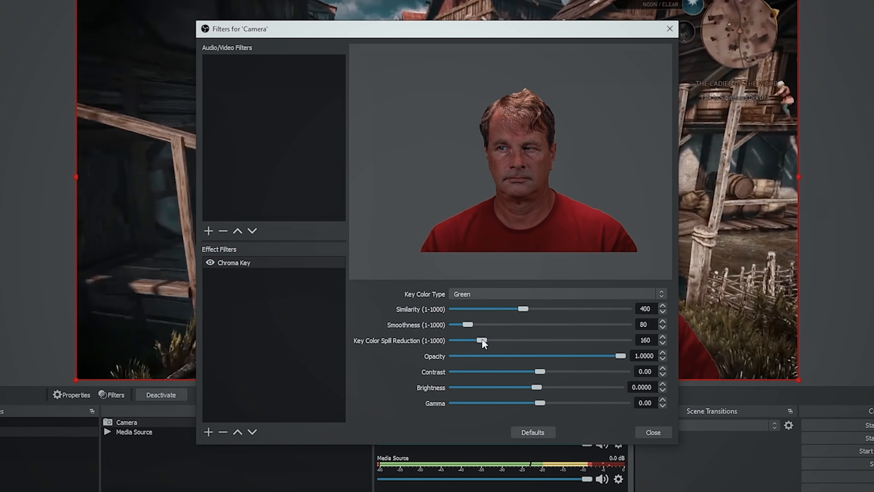
pyautogui.moveTo(482, 340); pyautogui.dragTo(499, 340)
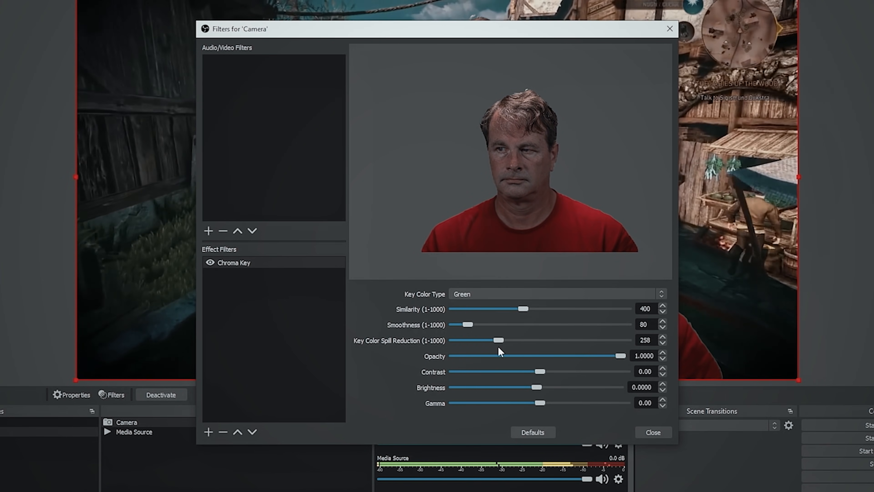
pyautogui.moveTo(498, 340); pyautogui.dragTo(487, 341)
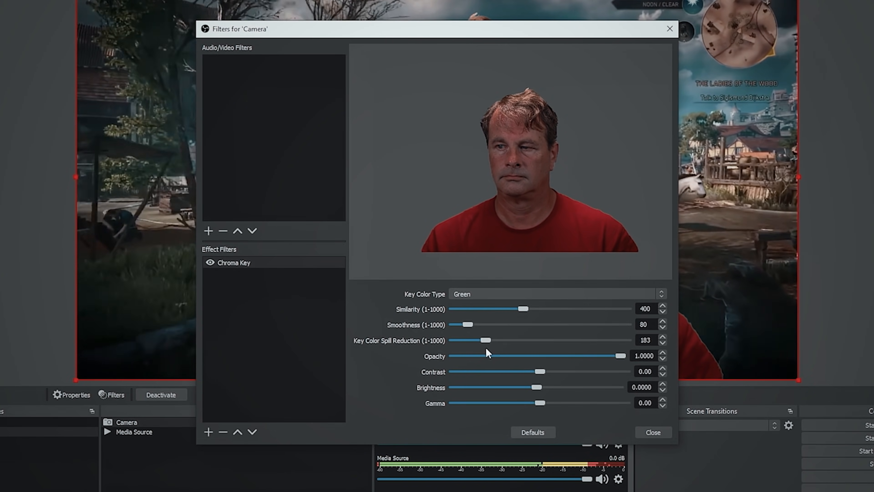
pyautogui.click(653, 432)
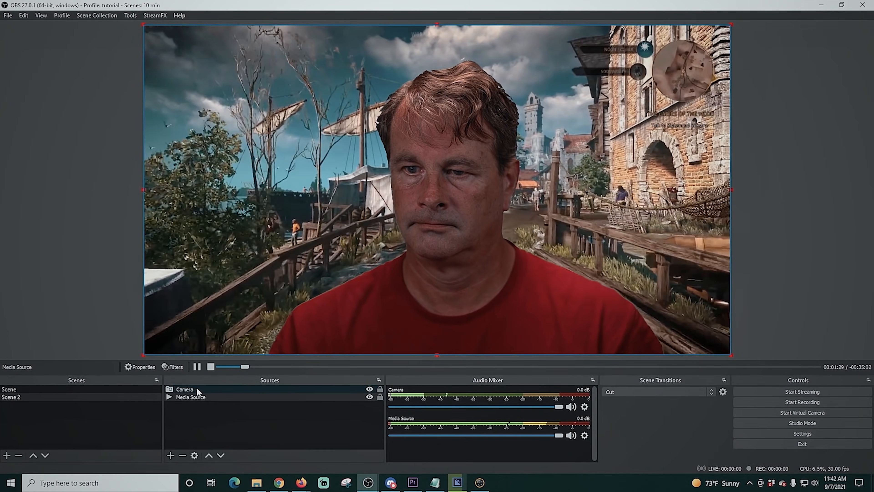
# - Select the Camera source to resize it, then switch to the title graphics scene
pyautogui.click(184, 388)
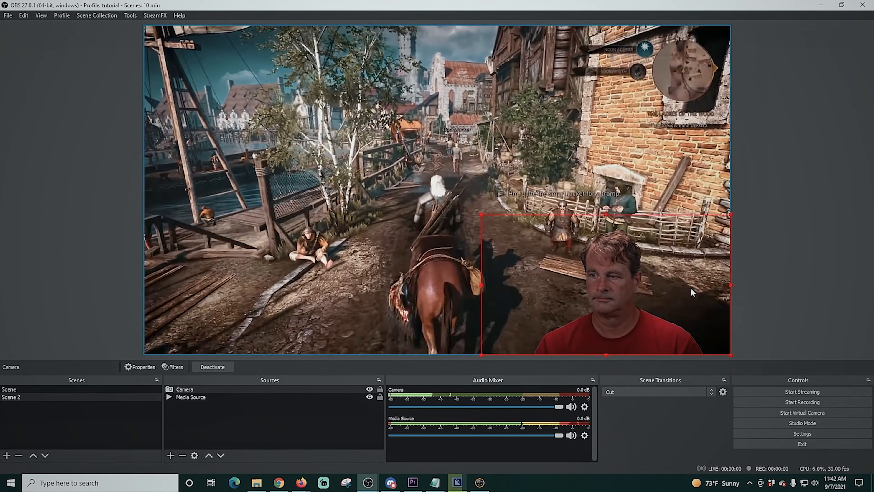
pyautogui.click(11, 397)
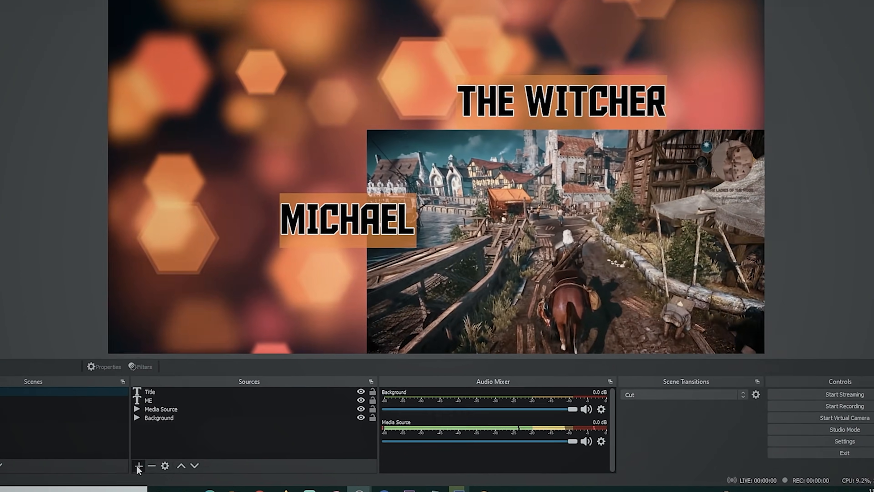
# - Add the existing keyed Camera source to the title scene
pyautogui.click(139, 466)
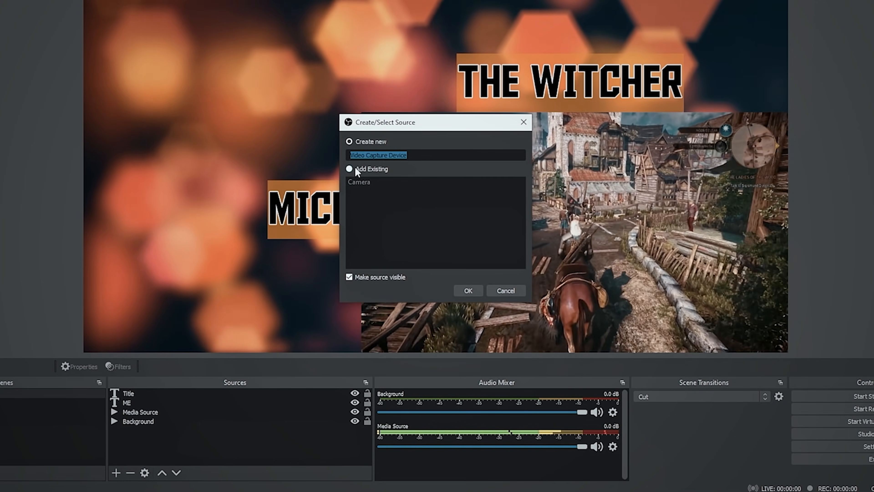
pyautogui.click(349, 169)
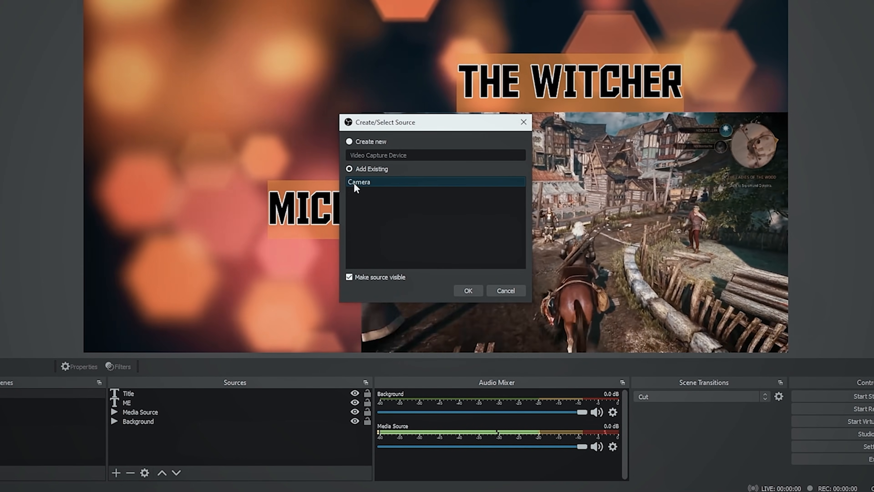
pyautogui.click(468, 290)
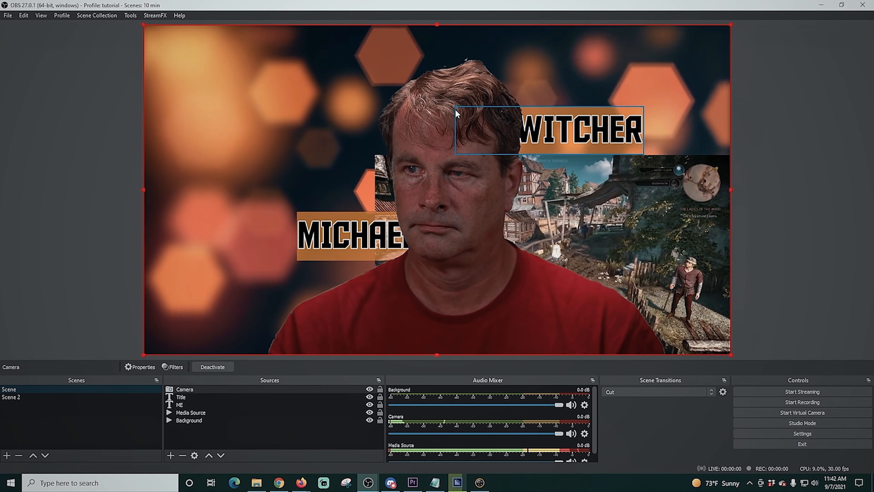
# - Move the presenter to the left of the scene and lower the MICHAEL label over it
pyautogui.moveTo(454, 115); pyautogui.dragTo(247, 136)
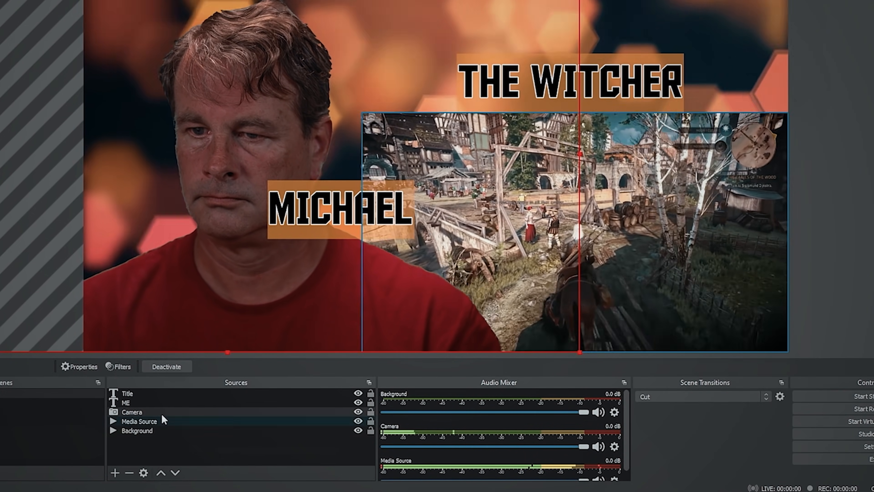
pyautogui.moveTo(337, 209); pyautogui.dragTo(334, 287)
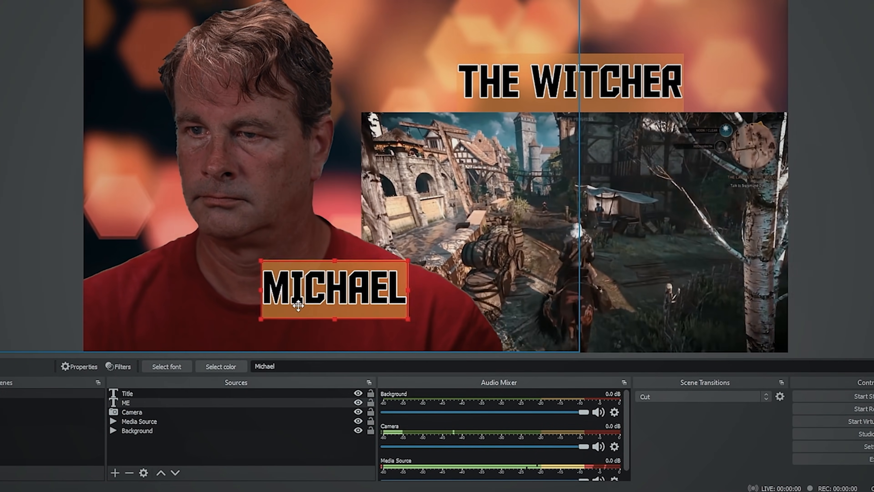
pyautogui.click(132, 412)
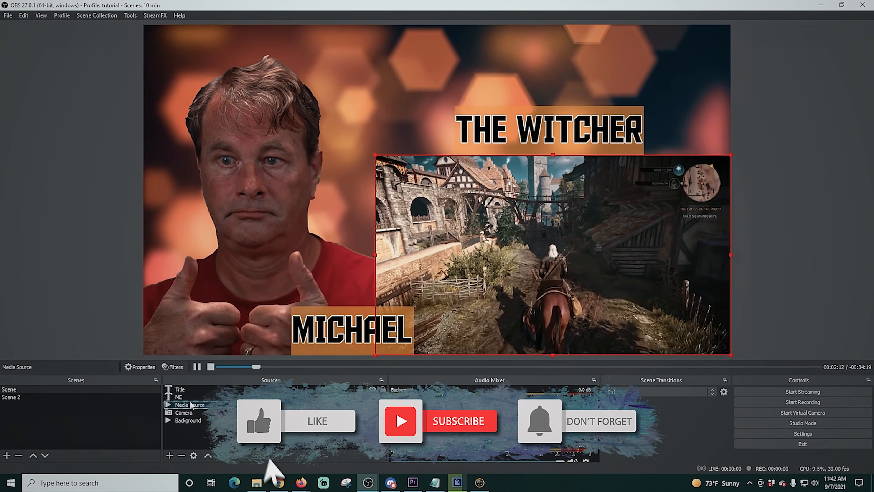
# - Check the Snap Camera window and system tray, then return to the corner-camera scene
pyautogui.click(401, 421)
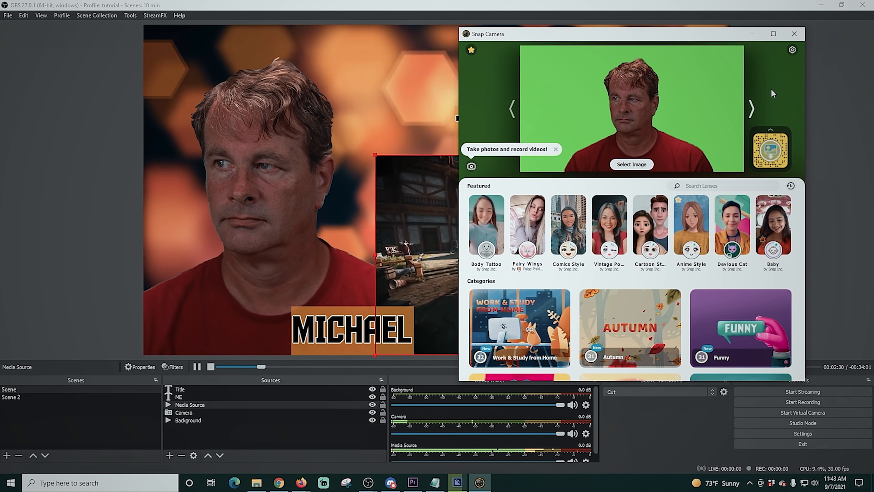
pyautogui.click(794, 33)
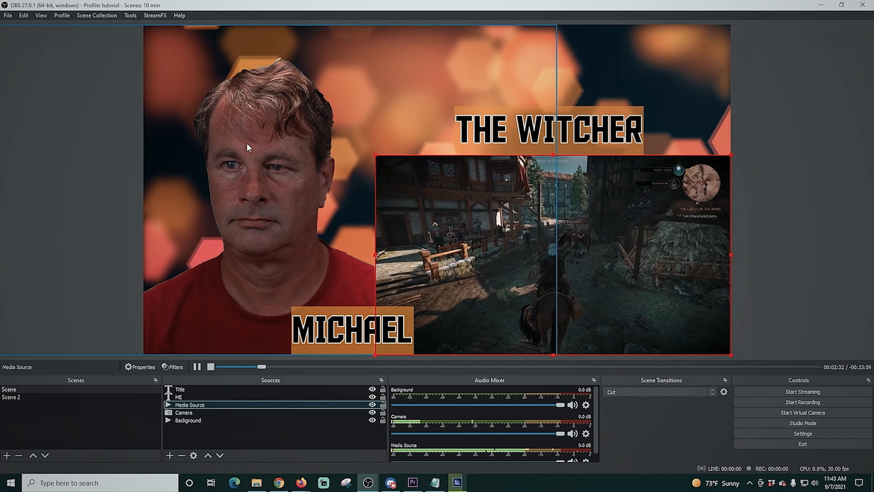
pyautogui.click(668, 480)
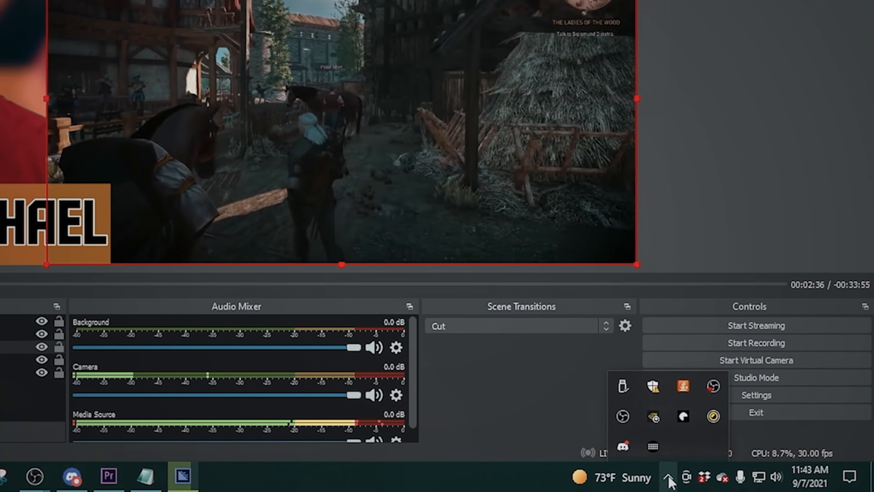
pyautogui.moveTo(713, 416)
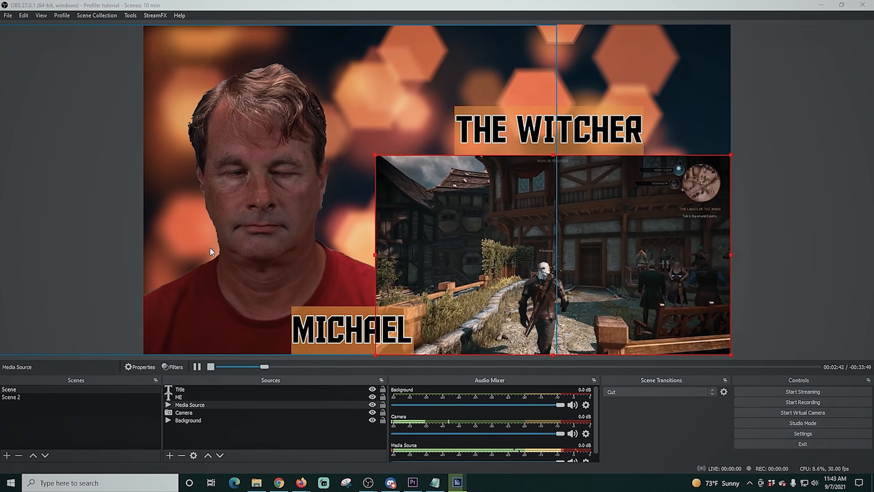
pyautogui.click(10, 396)
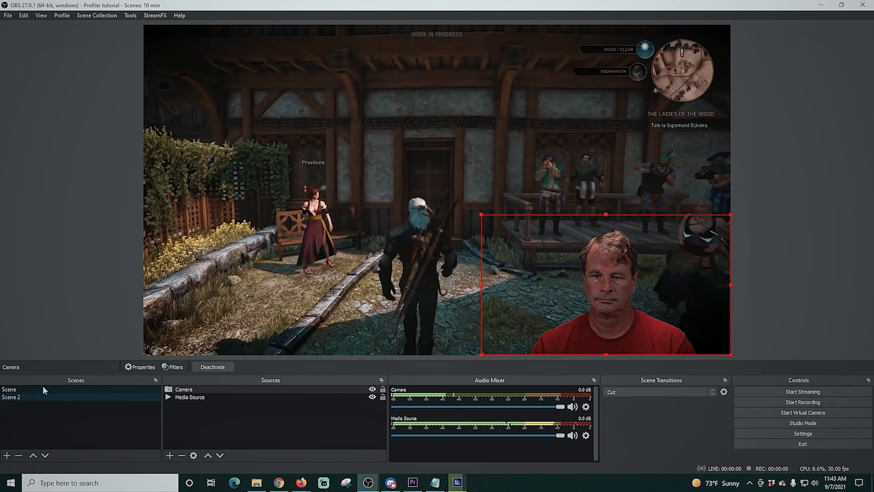